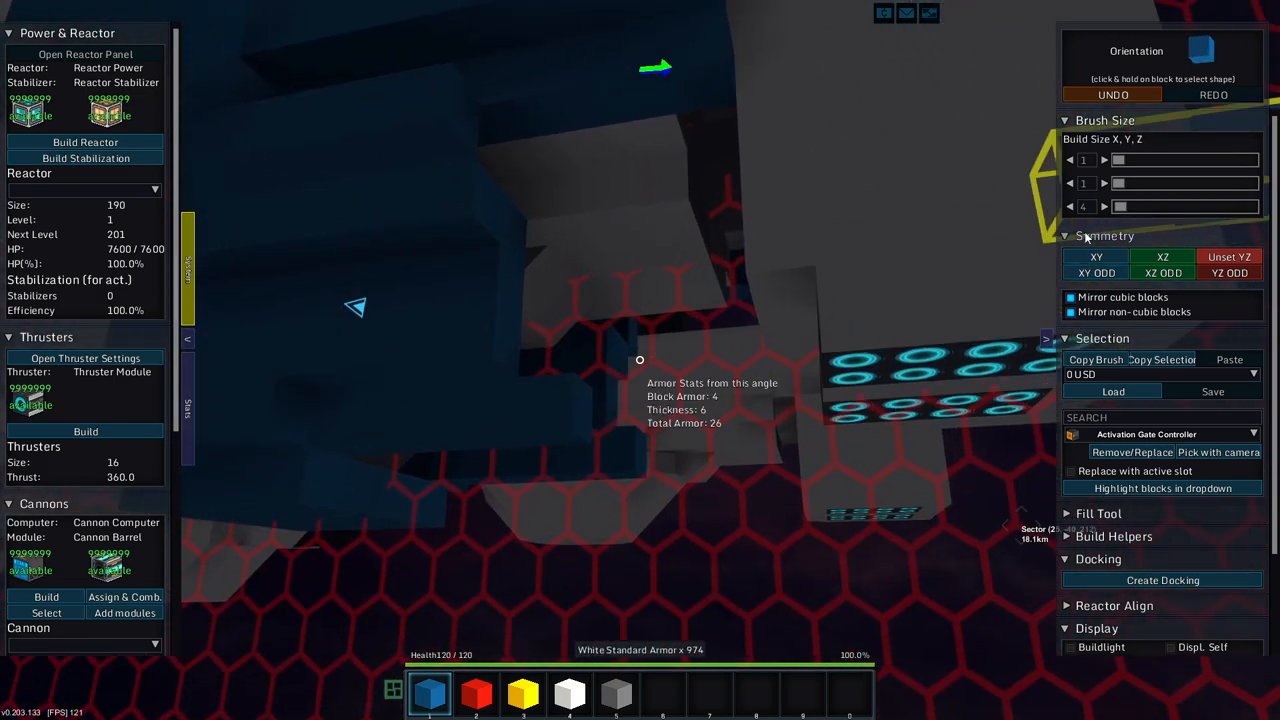
Step: Place a white armour block on the robot's body over the dark blue frame
click(1104, 206)
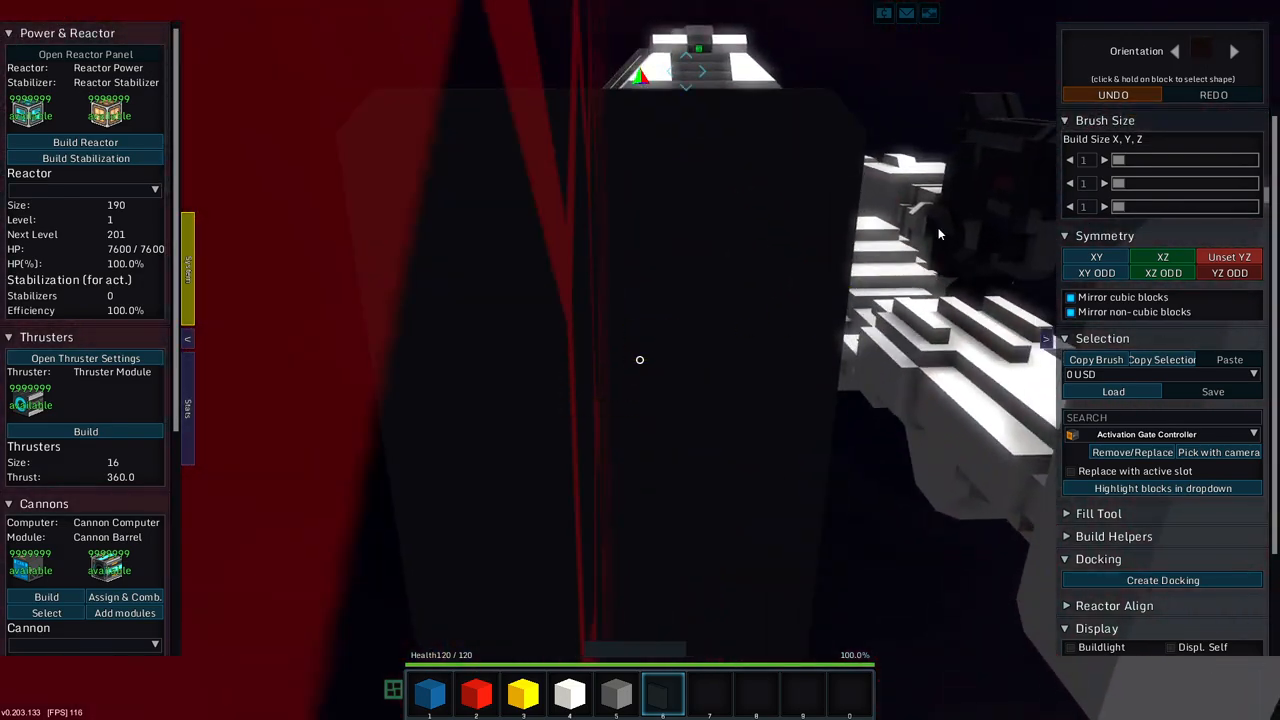
mouse_move(1075, 168)
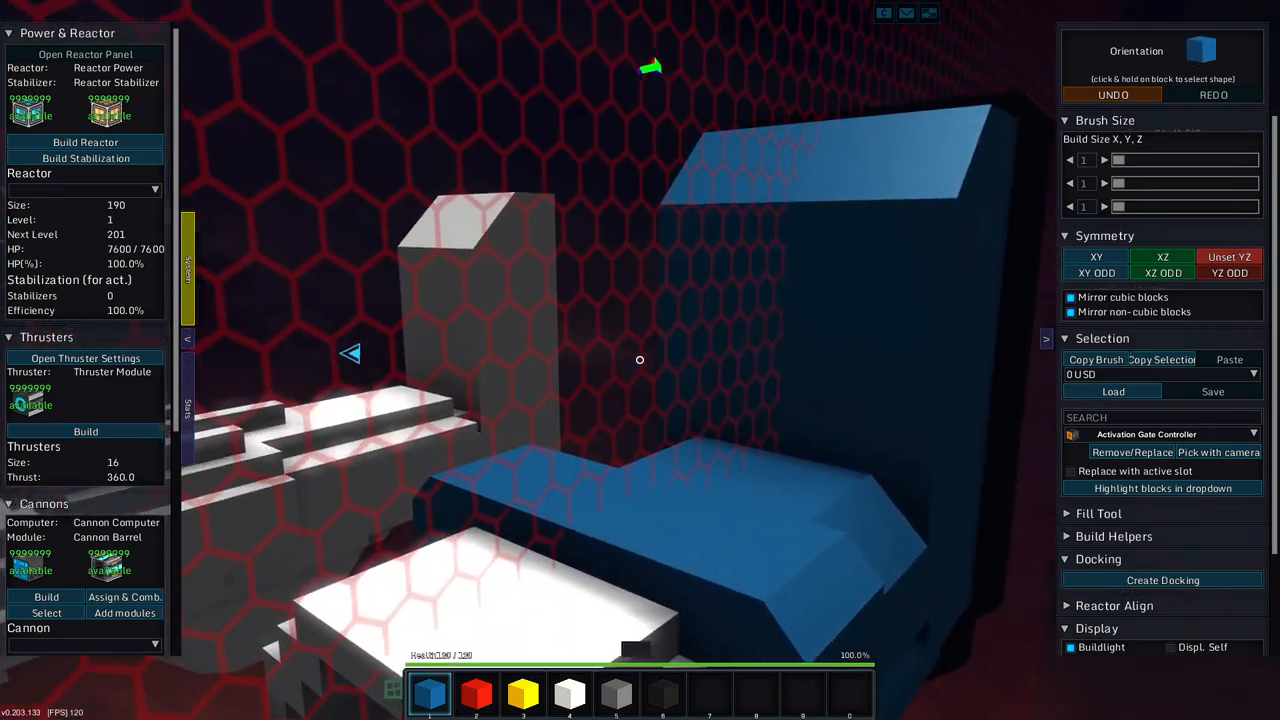
Step: Place a blue wedge block at the base of the robot's leg for its boot
click(522, 693)
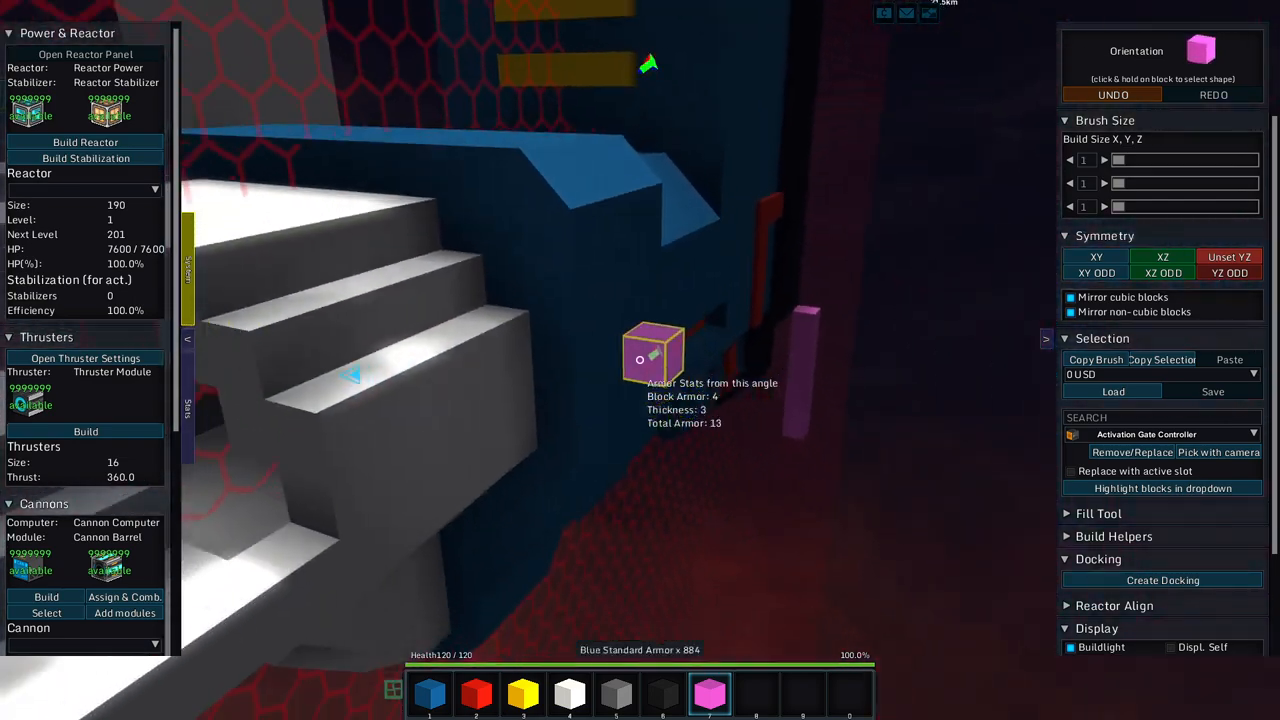
Step: Place a blue armour block next to the white stepped section of the robot
click(1104, 206)
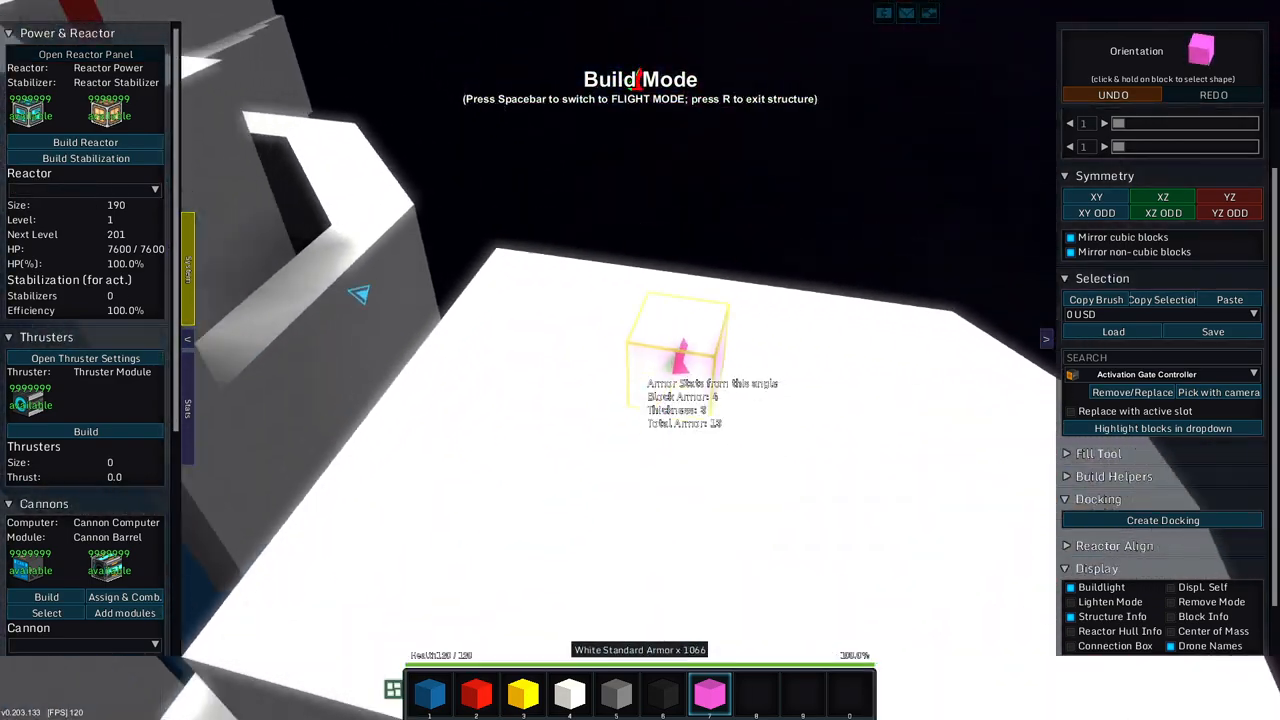
click(523, 693)
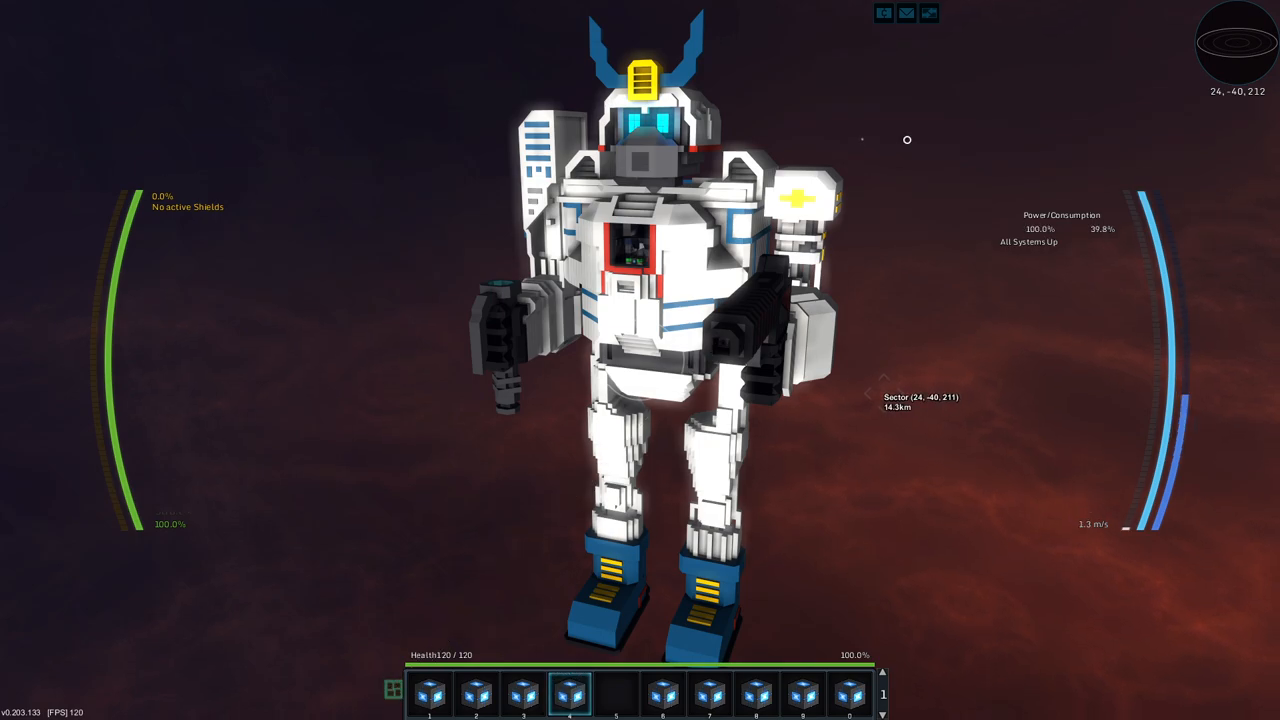
Step: Re-enter Build Mode on the robot with R from flight mode
key(r)
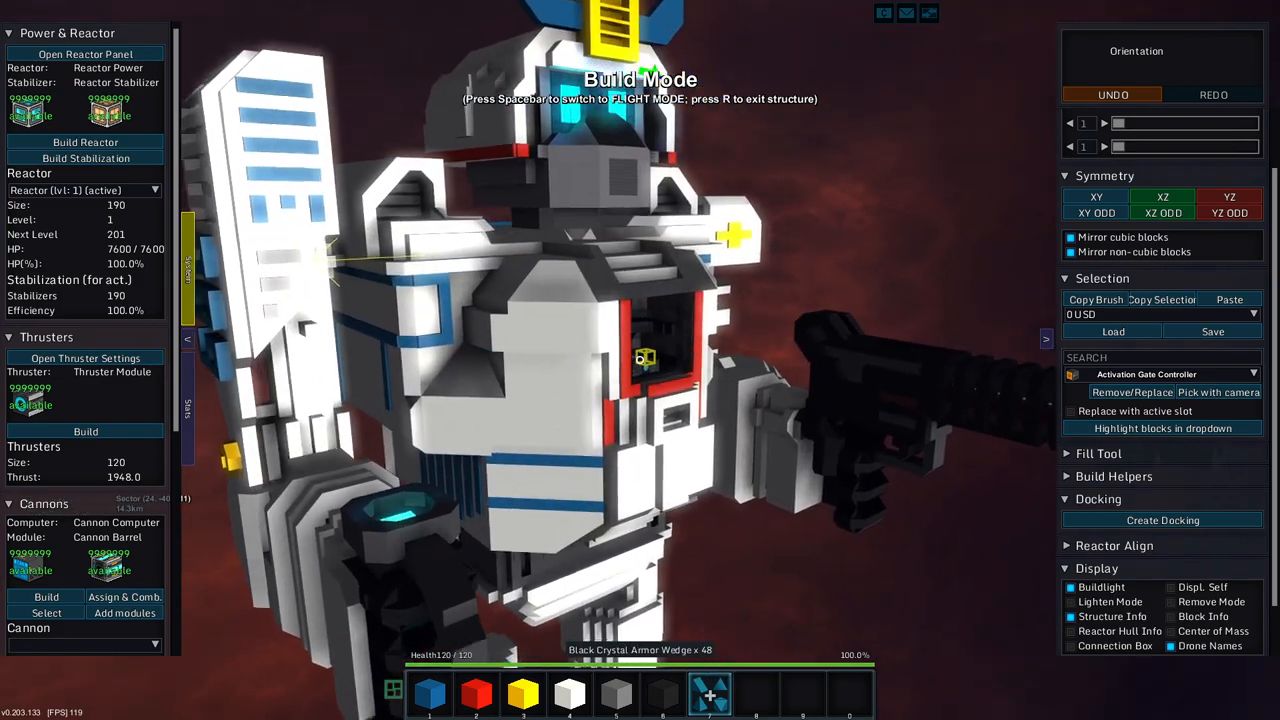